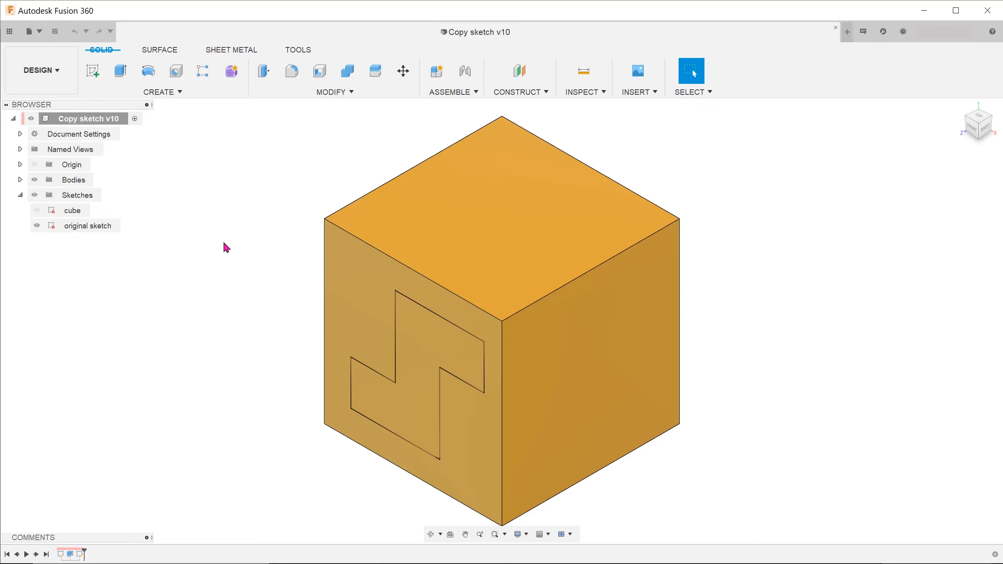
Select the original sketch in the browser and open it for editing.
click(88, 225)
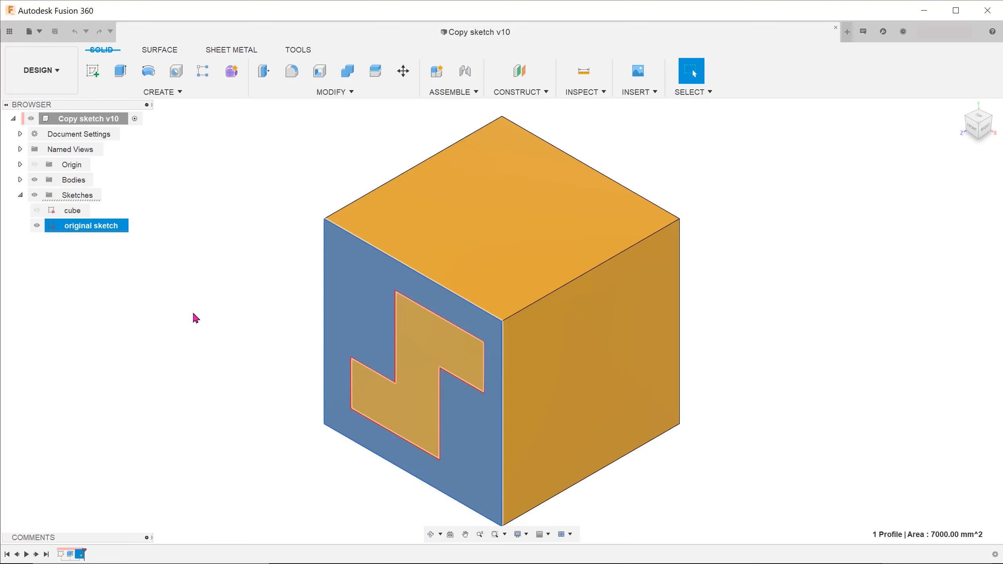
click(409, 384)
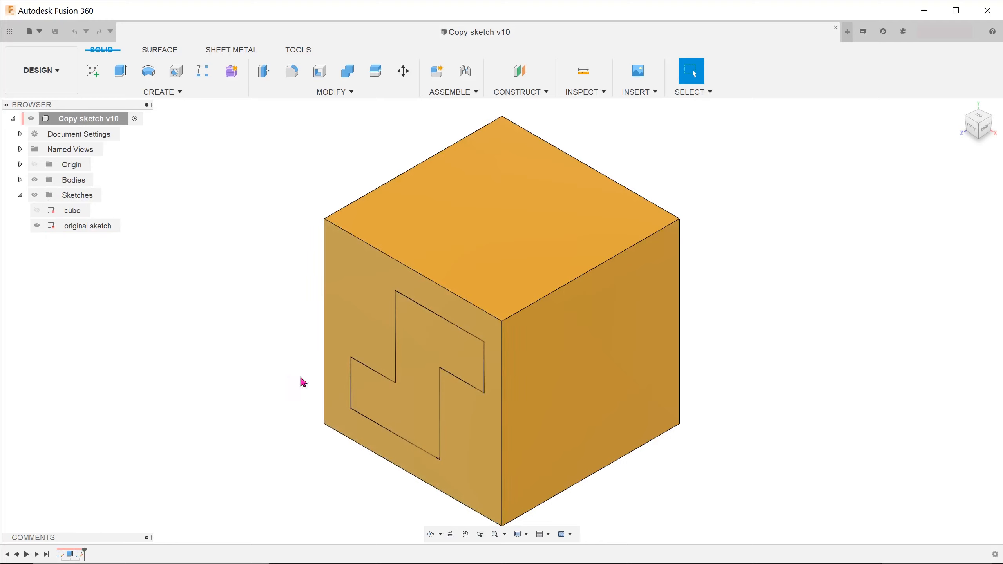
click(587, 356)
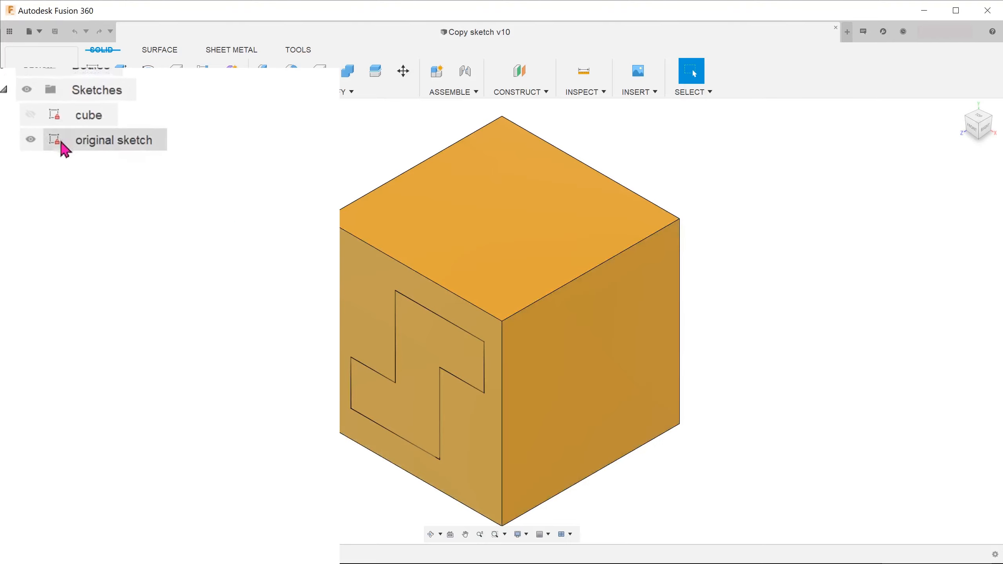
right_click(116, 139)
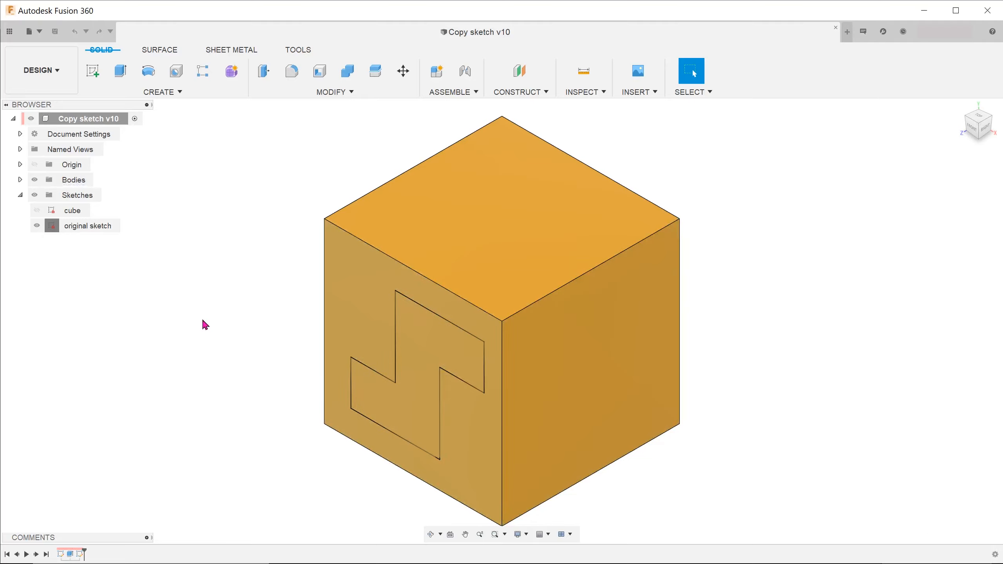
mouse_move(212, 292)
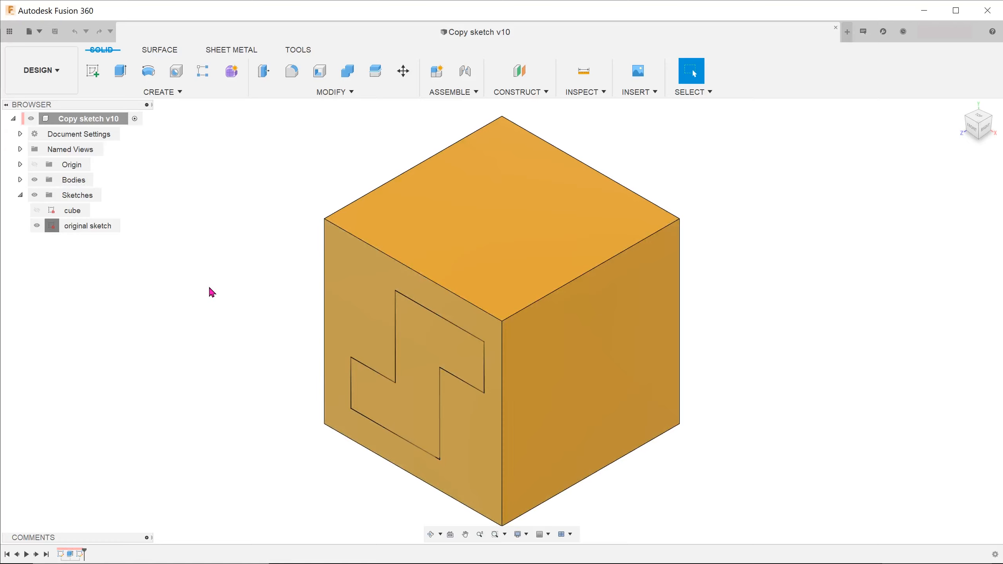
click(88, 225)
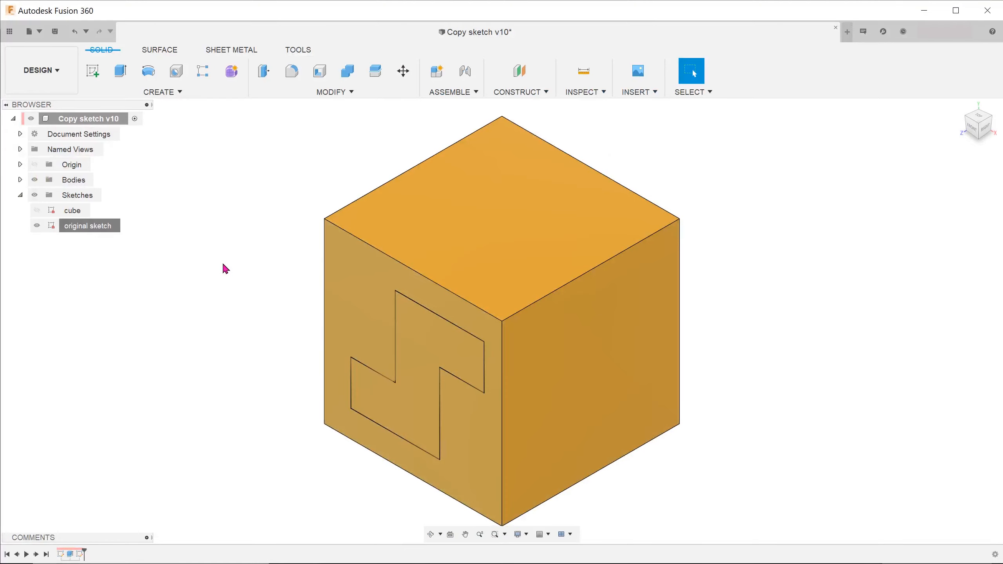
right_click(89, 225)
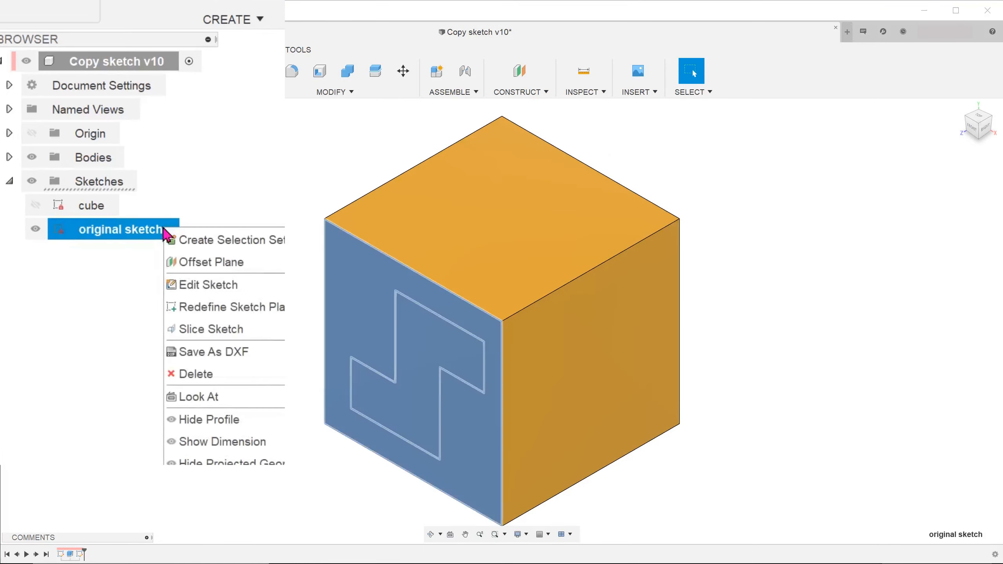
mouse_move(209, 284)
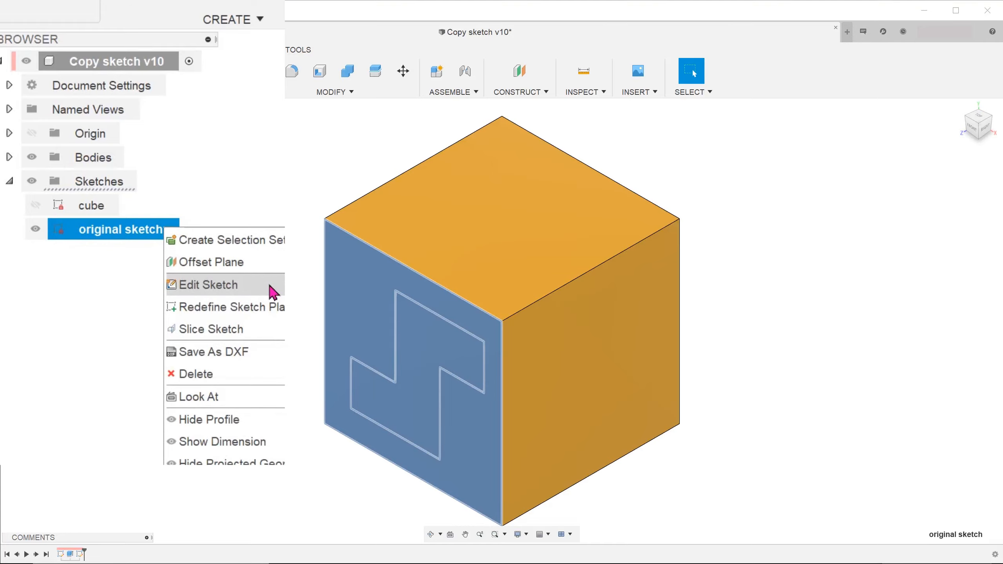
click(208, 284)
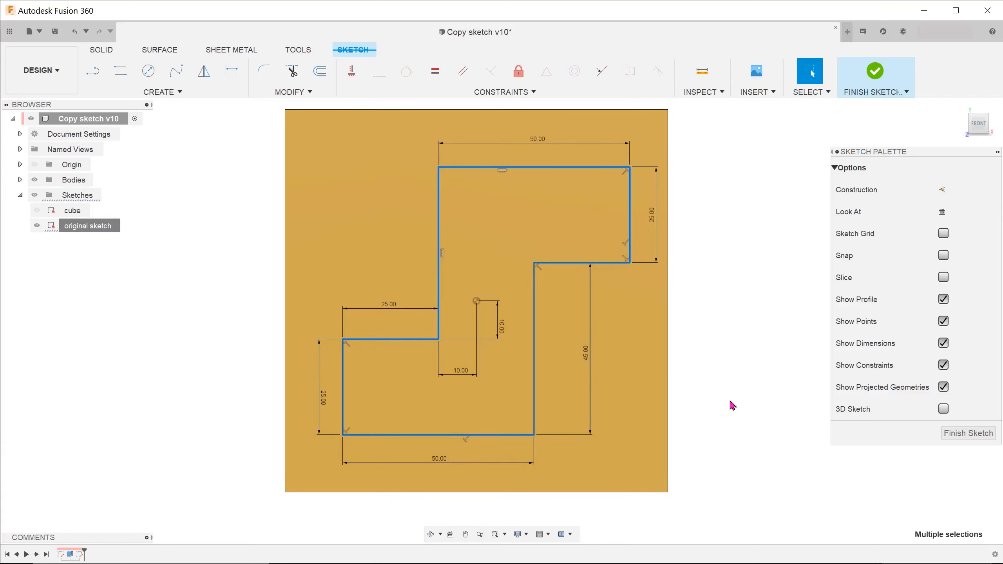
Copy all the S-shaped profile lines with their dimensions and finish the sketch.
key(ctrl+c)
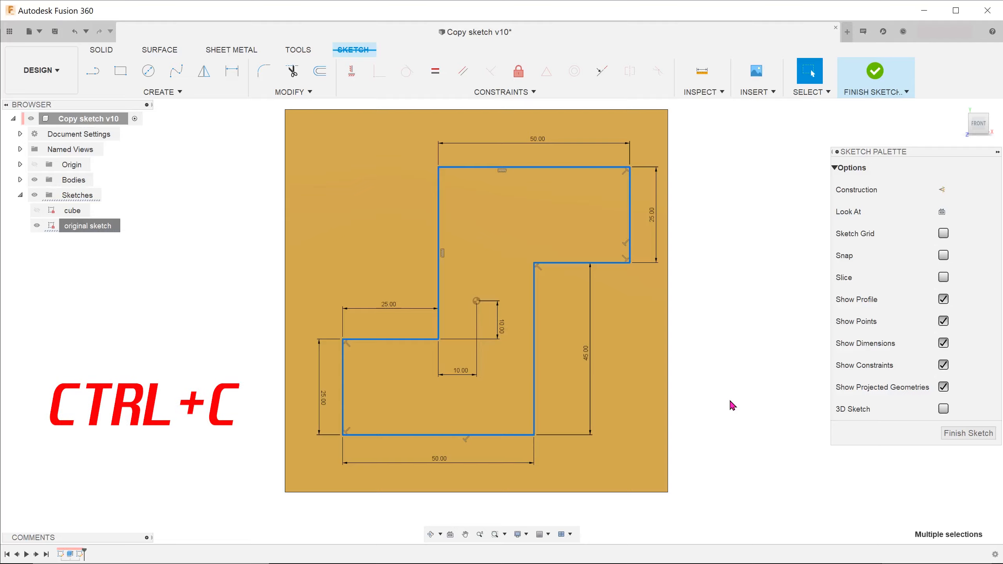
click(874, 71)
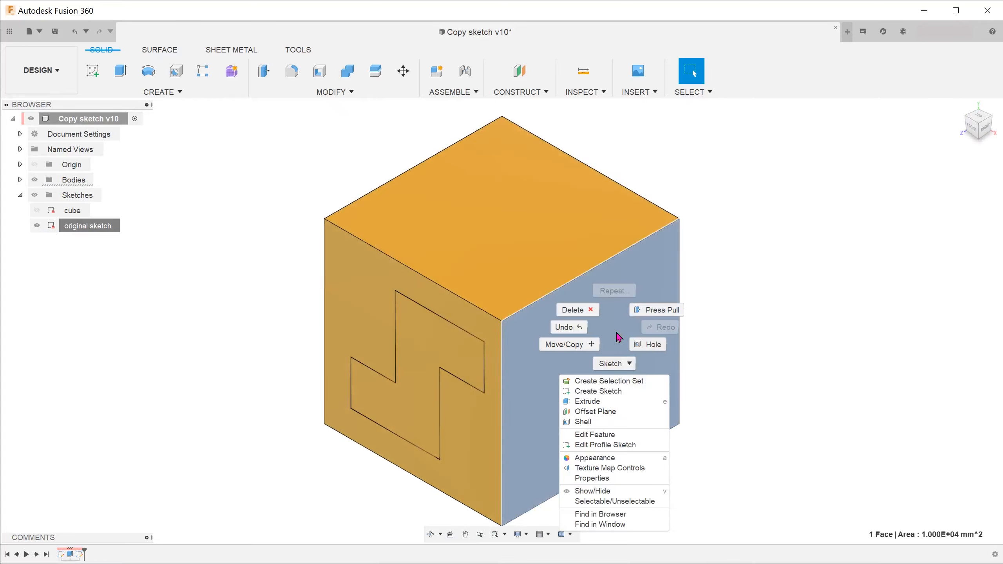
Create a sketch on the cube's right face and paste the copied S-shaped profile.
click(597, 391)
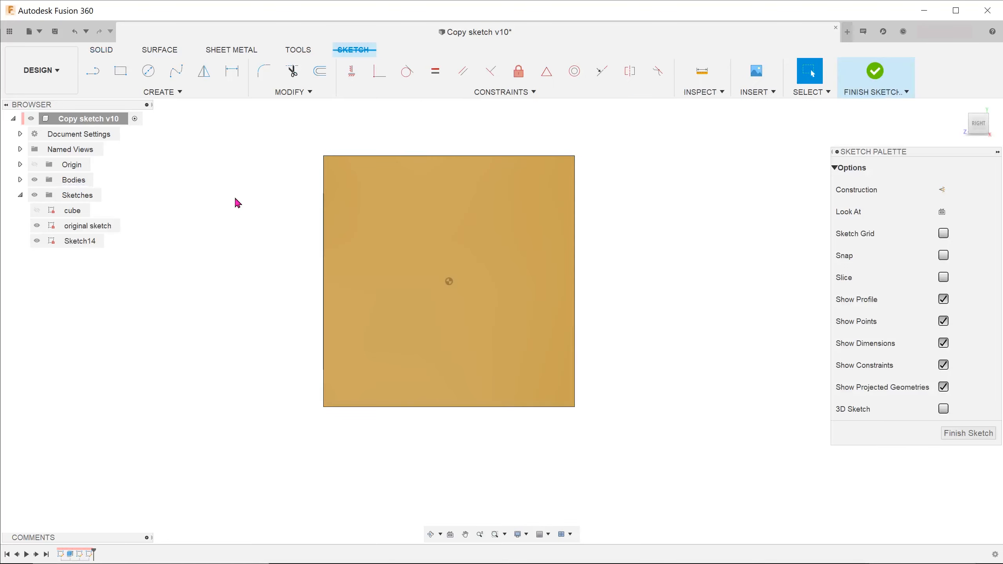
key(ctrl+v)
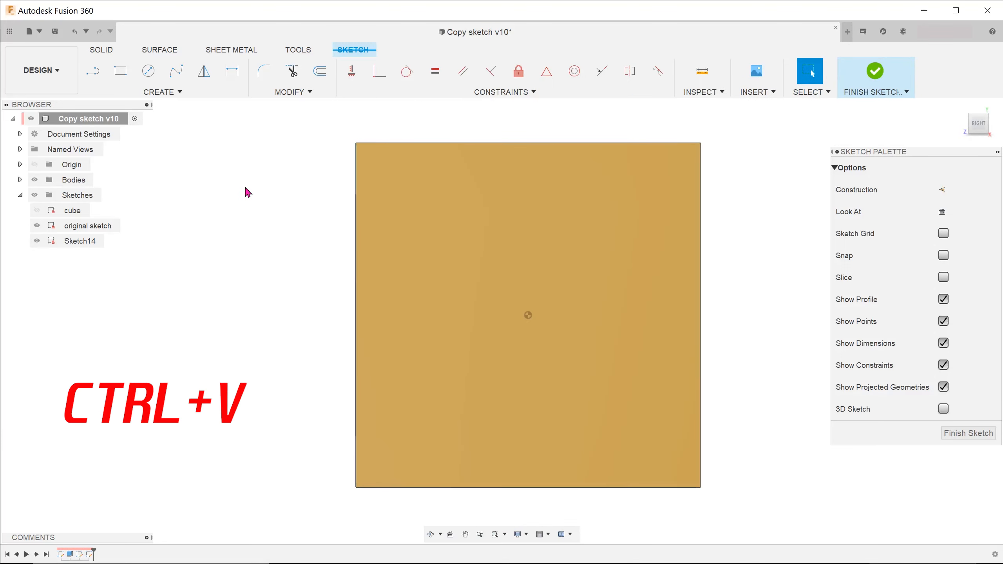
key(ctrl+v)
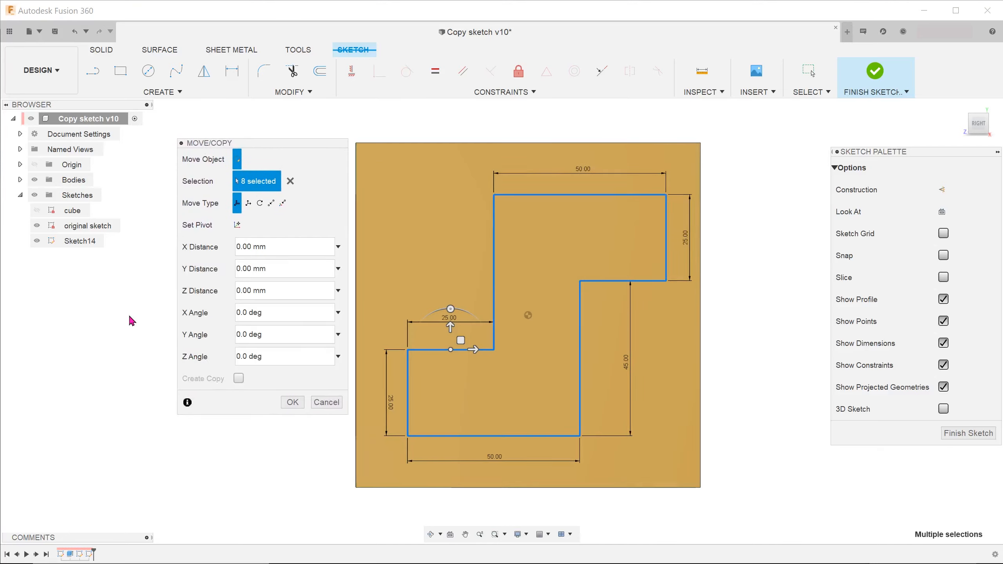
mouse_move(109, 332)
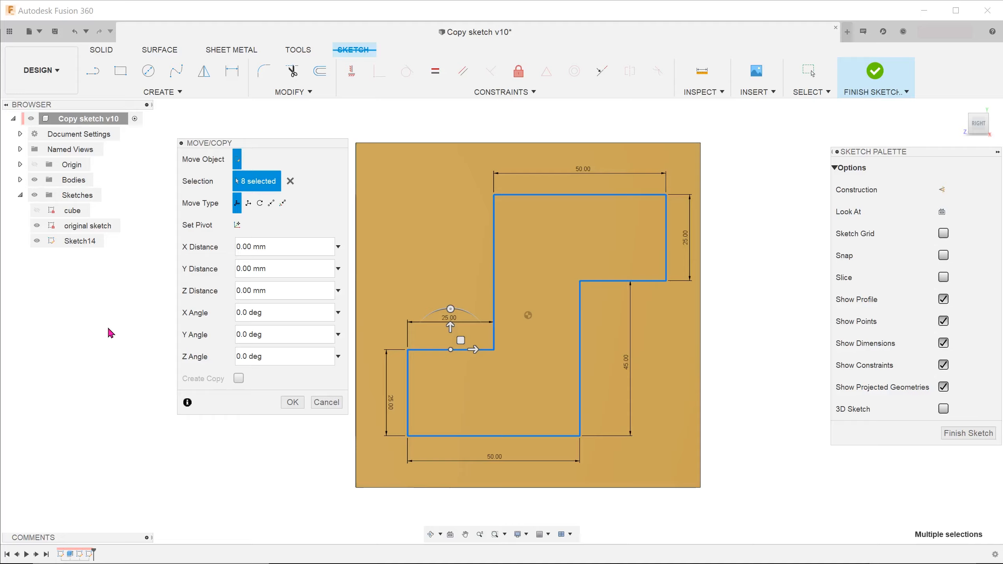
mouse_move(190, 387)
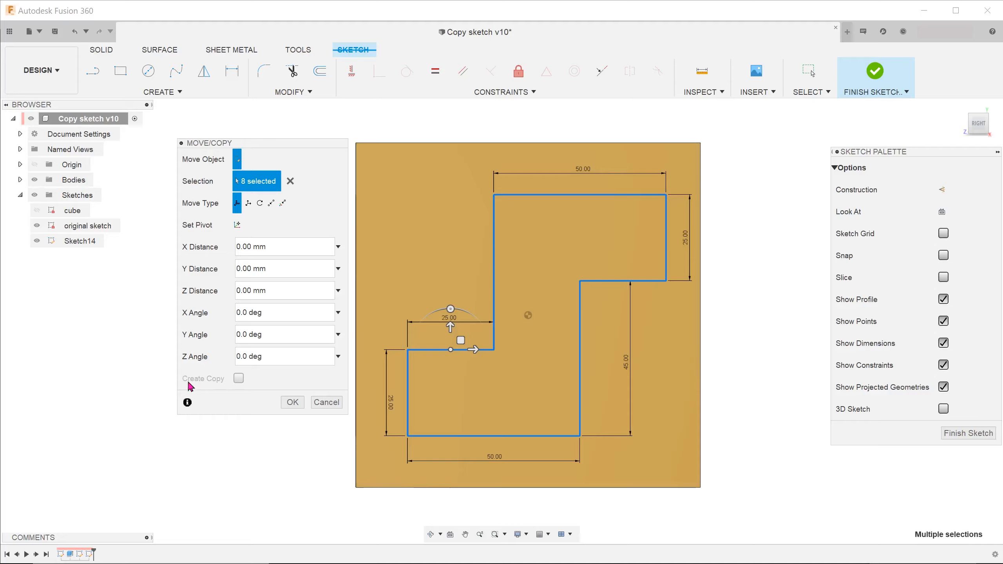
Accept the Move/Copy dialog with 0 distances so the profile stays in place.
click(291, 403)
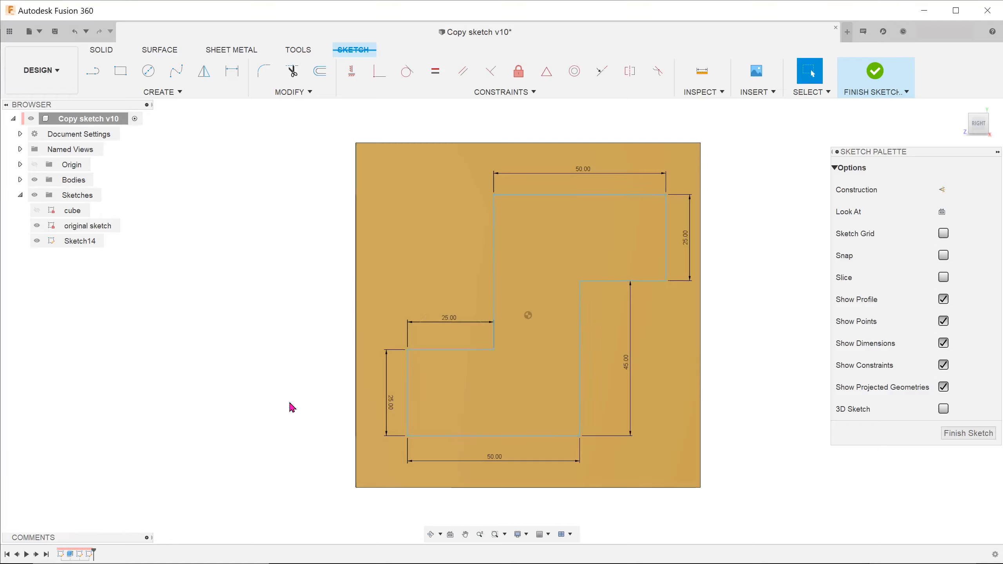
Dimension the pasted profile 10 mm from the sketch origin.
click(232, 71)
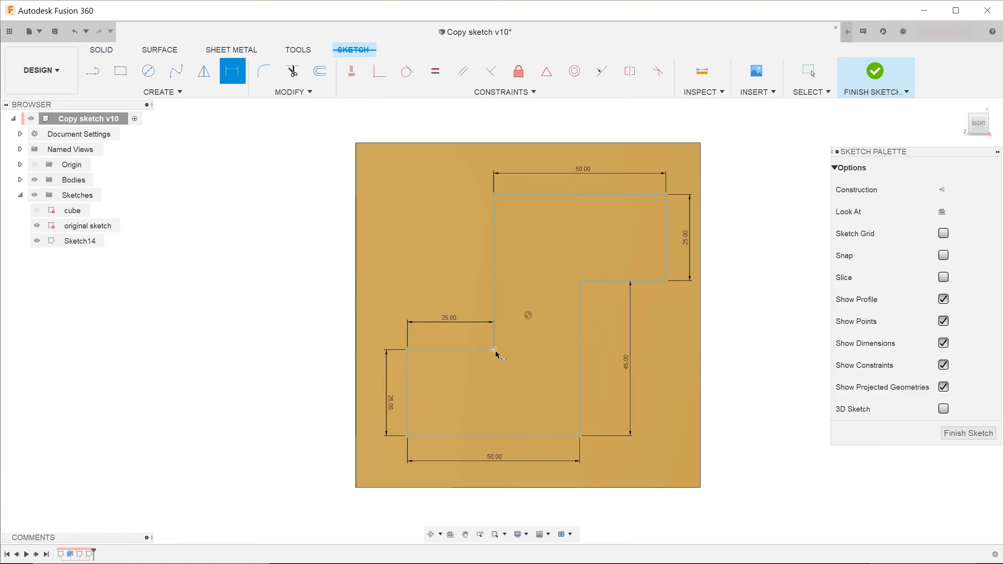
click(493, 350)
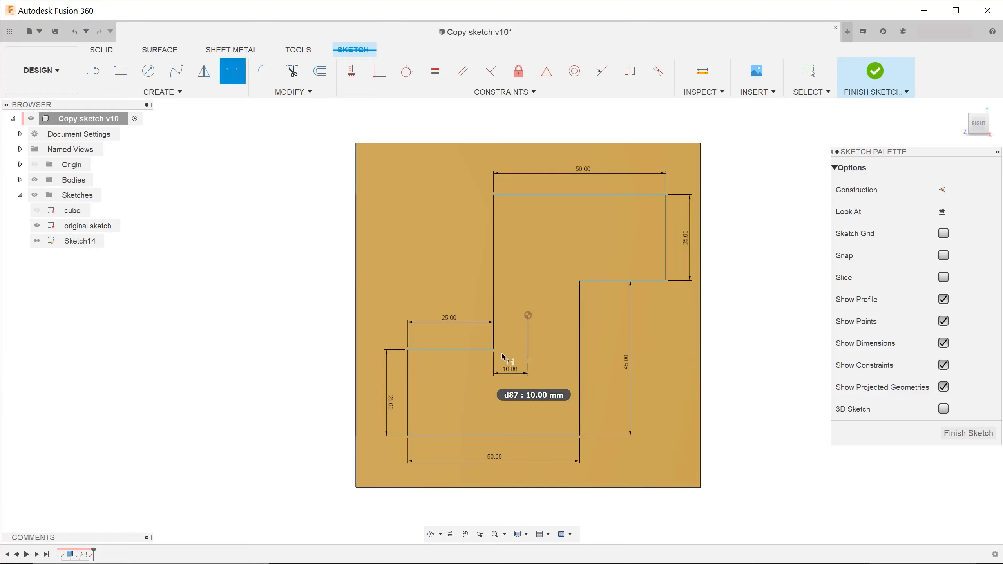
click(493, 350)
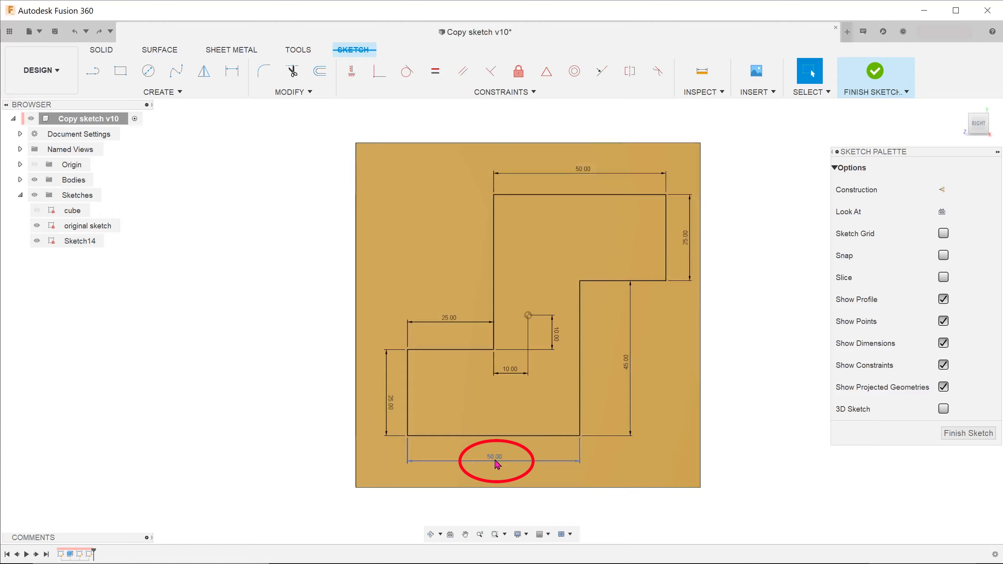
Change the bottom edge length from 50 mm to 70 mm.
double_click(494, 456)
text(70)
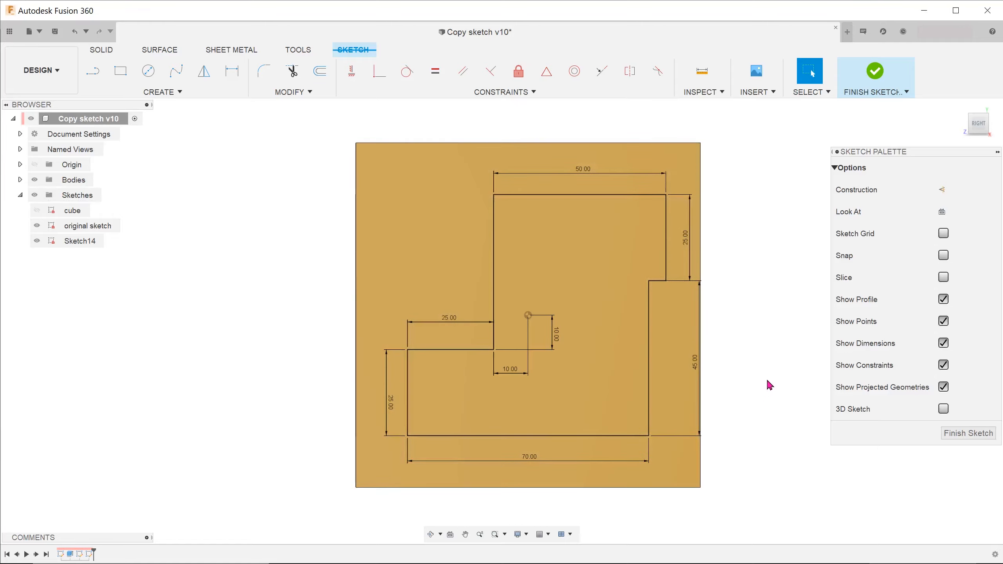
click(875, 71)
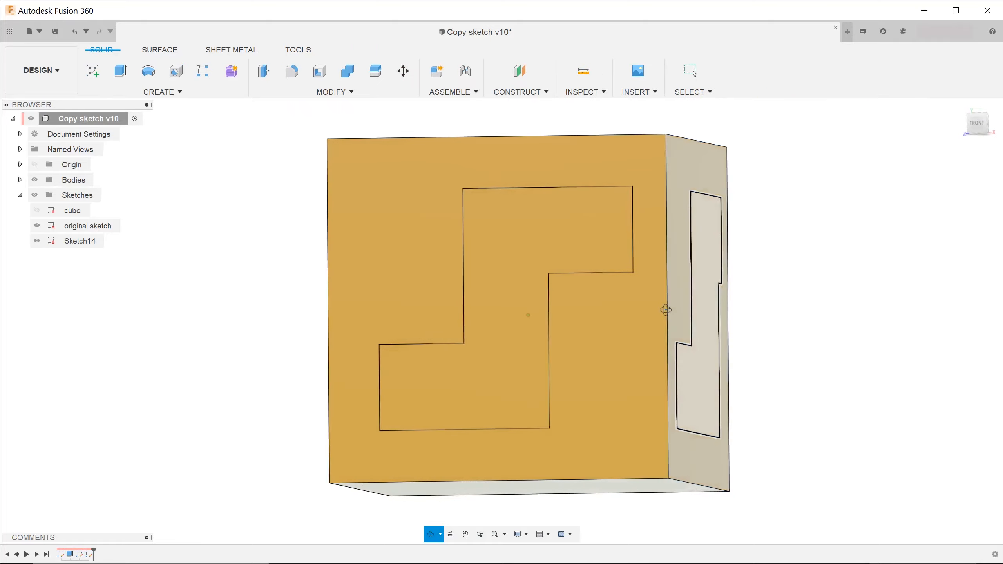
Finish the new right-face sketch and reopen the original sketch for editing.
drag(528, 313, 614, 313)
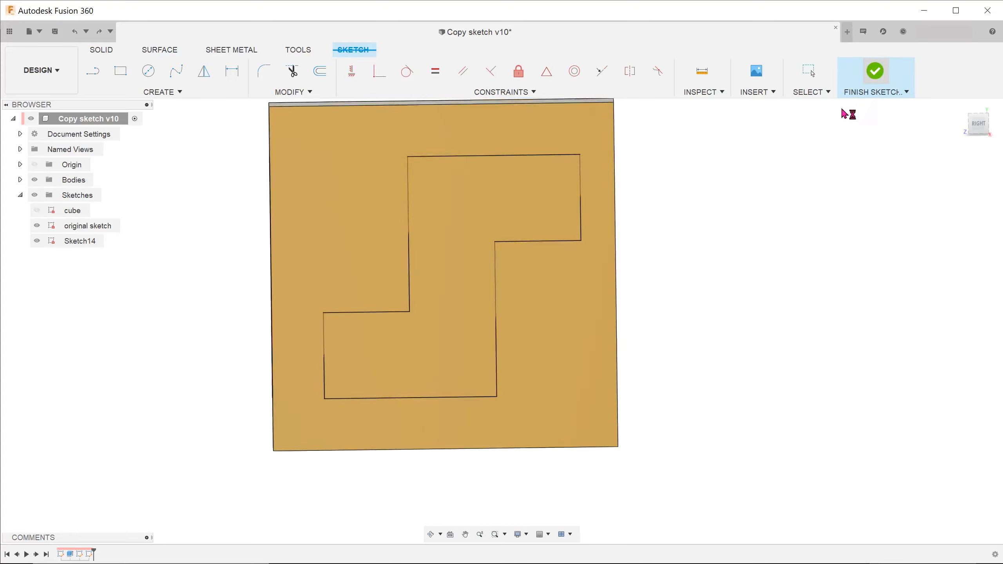
click(875, 70)
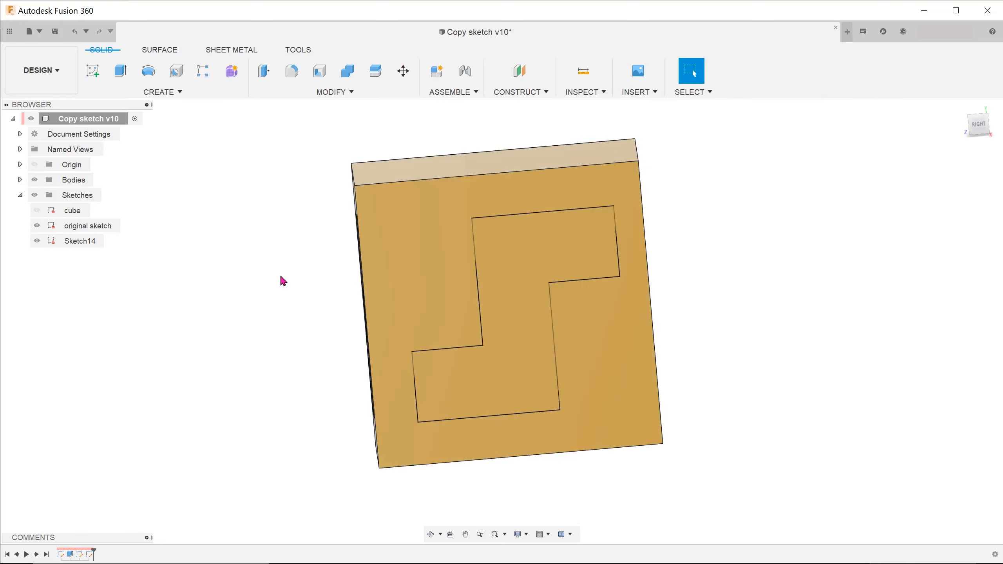
right_click(94, 225)
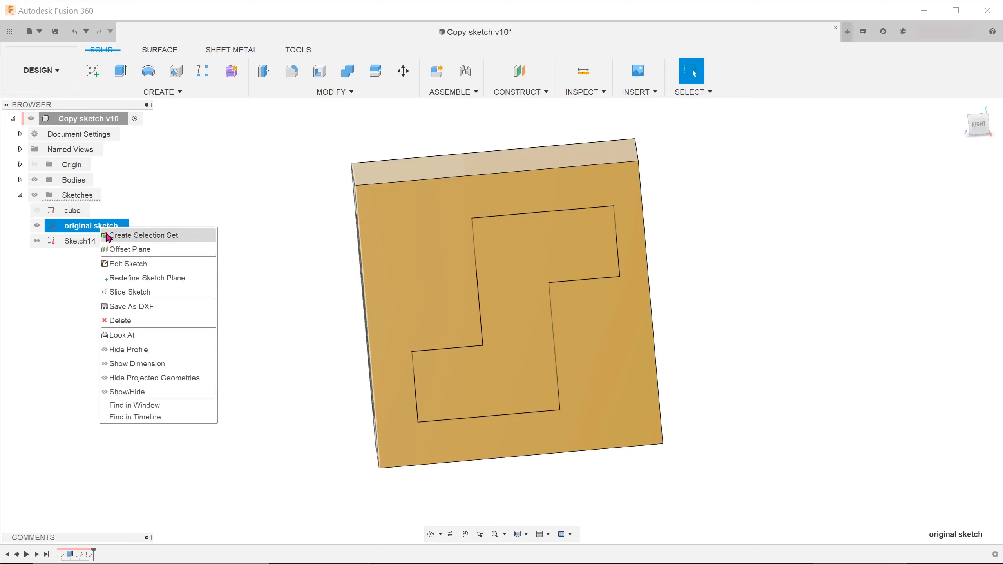
click(127, 263)
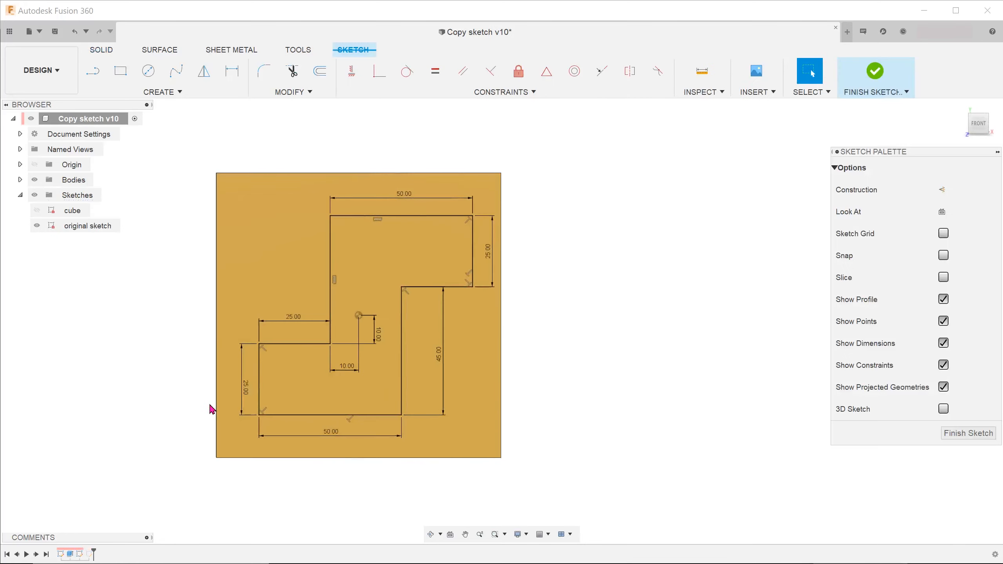